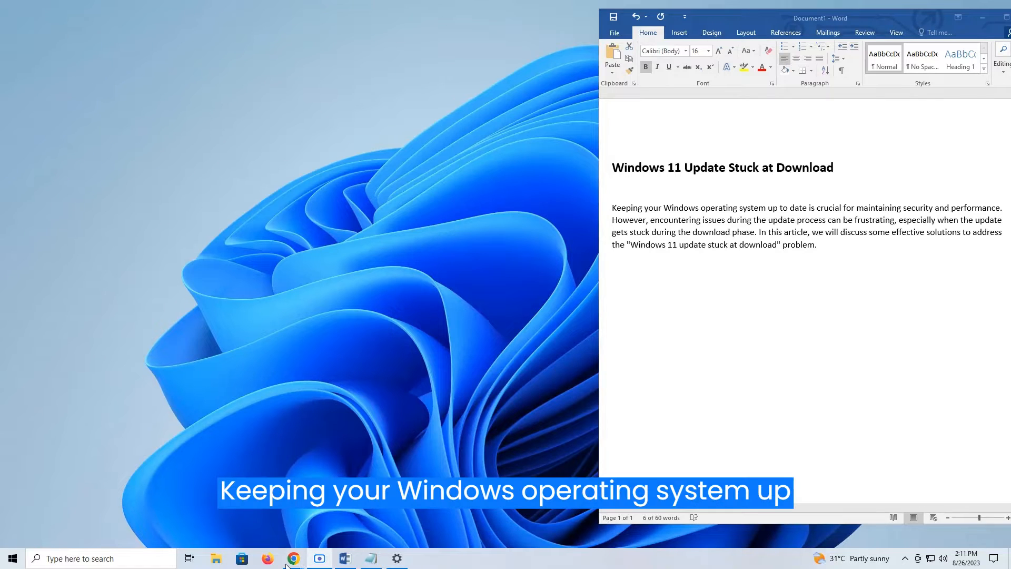
- From Start, open Settings > Update & Security and run Check for updates
click(11, 558)
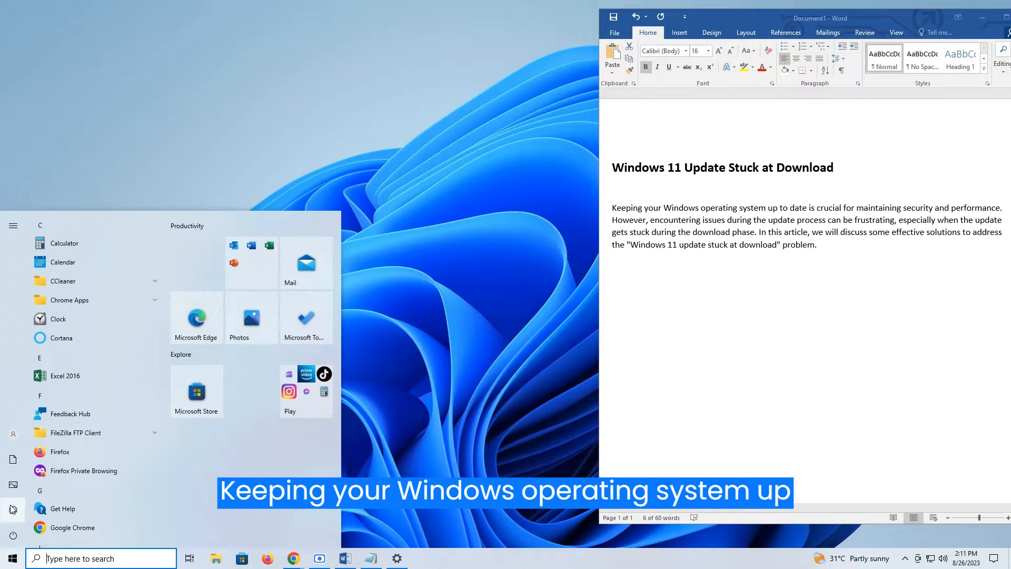
click(397, 557)
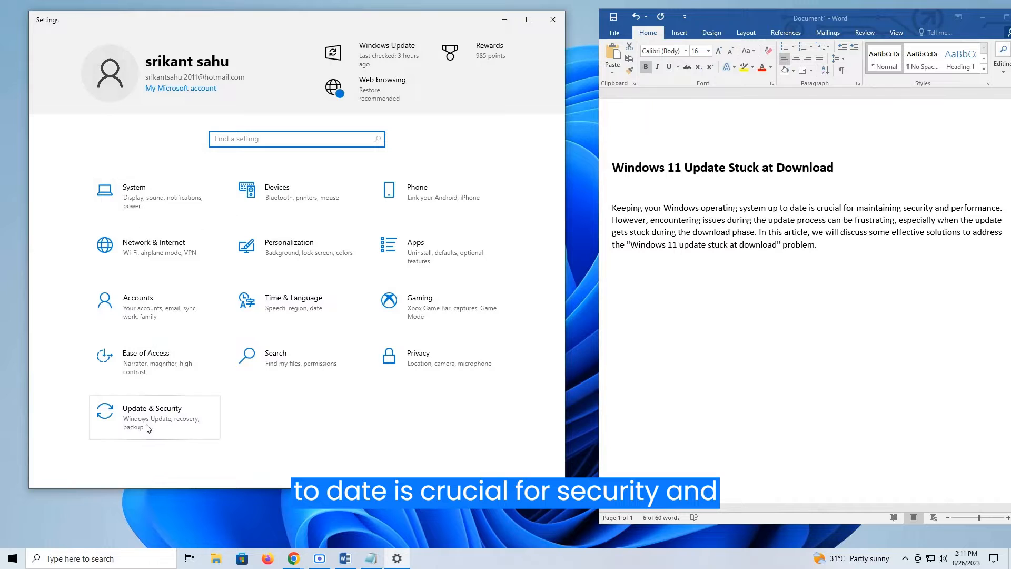
click(151, 417)
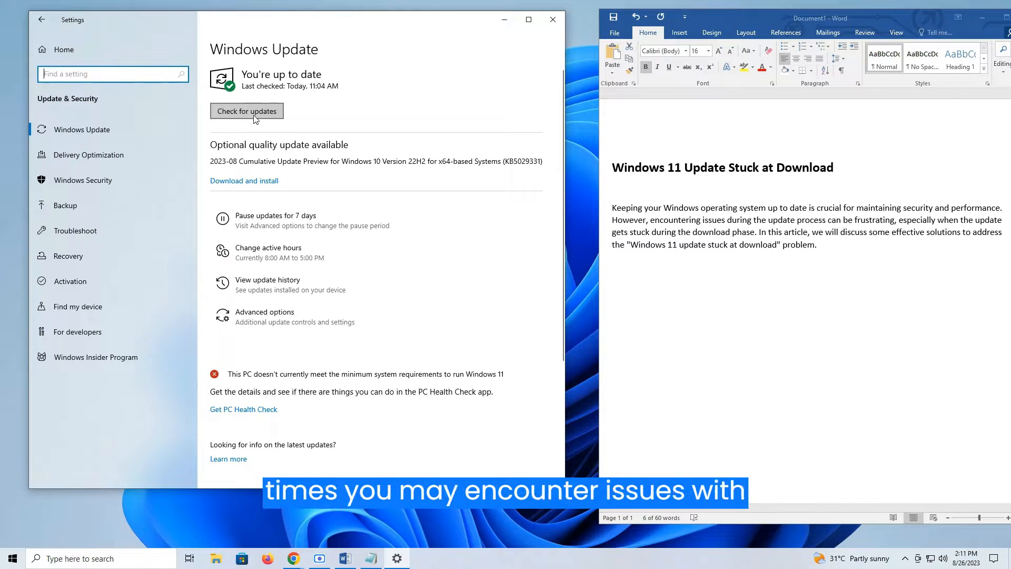
click(246, 111)
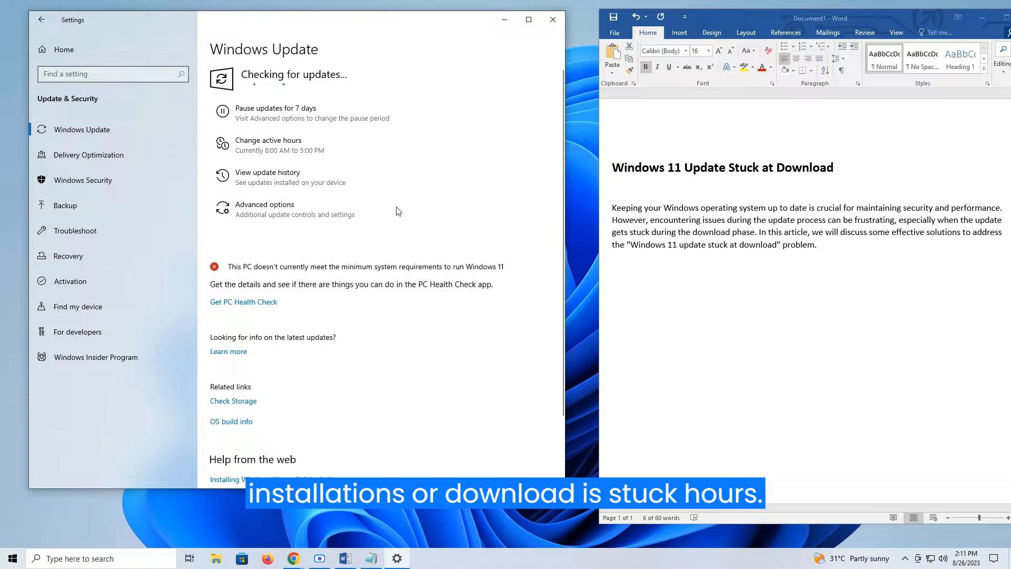
mouse_move(564, 271)
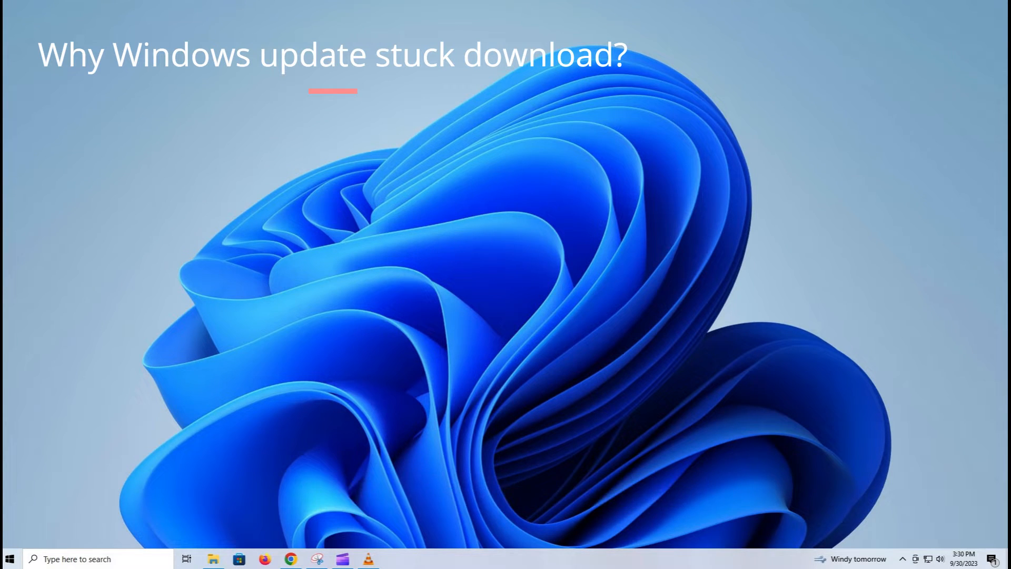
text(Internet Connectivity Issues)
text(Conflicting Software or Drivers)
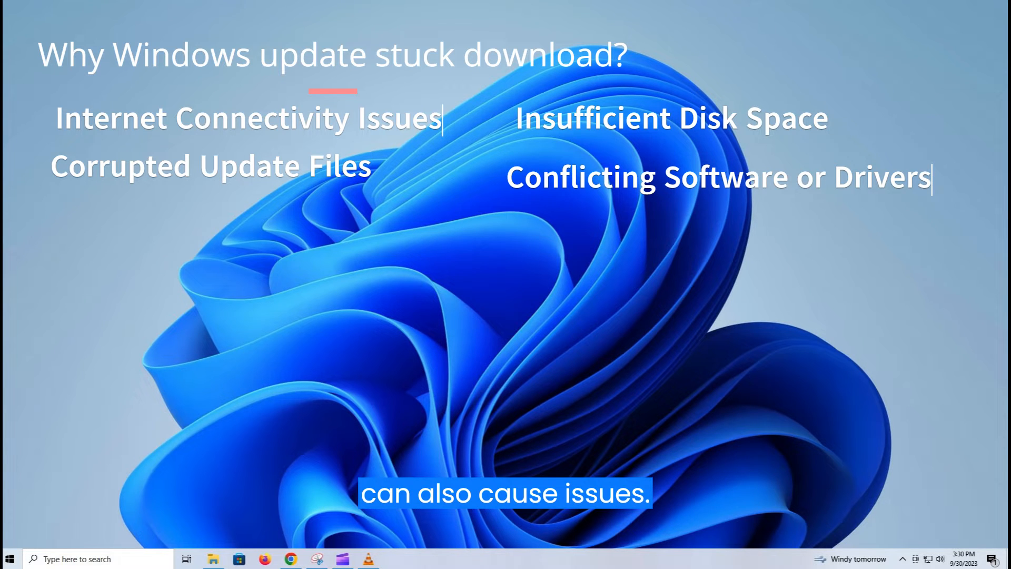
text(Windows Update Service Iss)
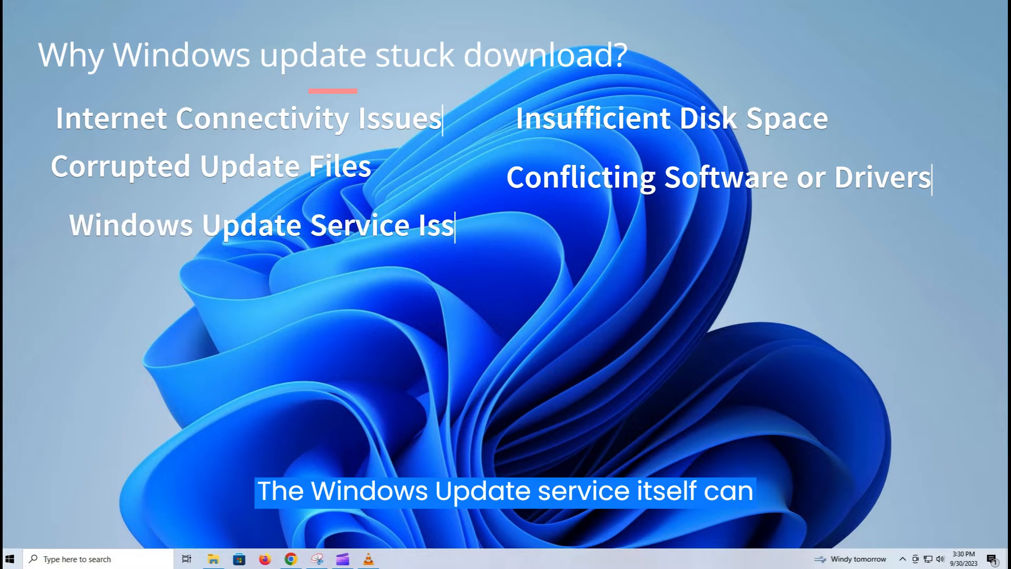
text(ues)
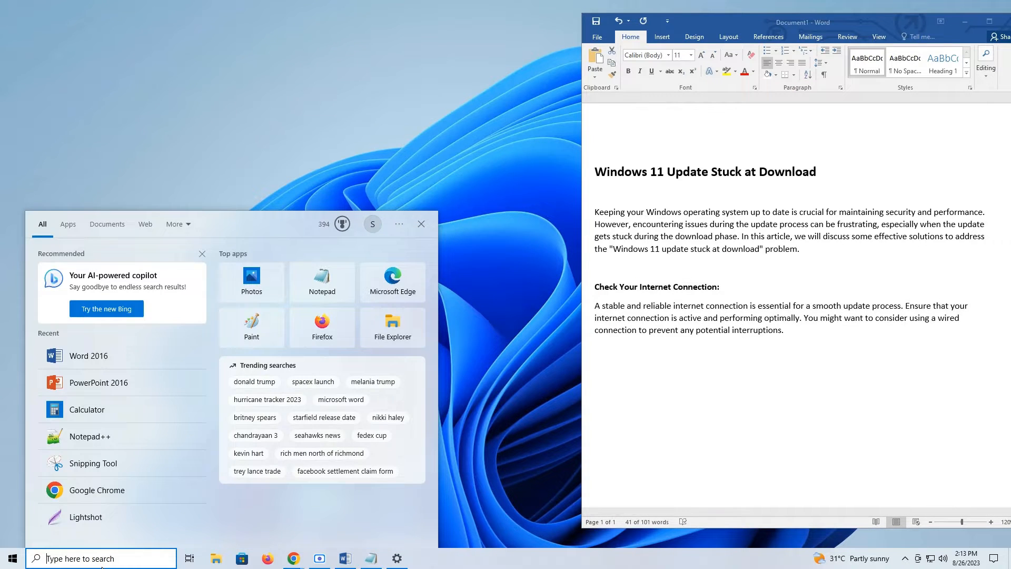
- Run 'ping google.com -t' from the Run dialog to test connectivity
click(421, 223)
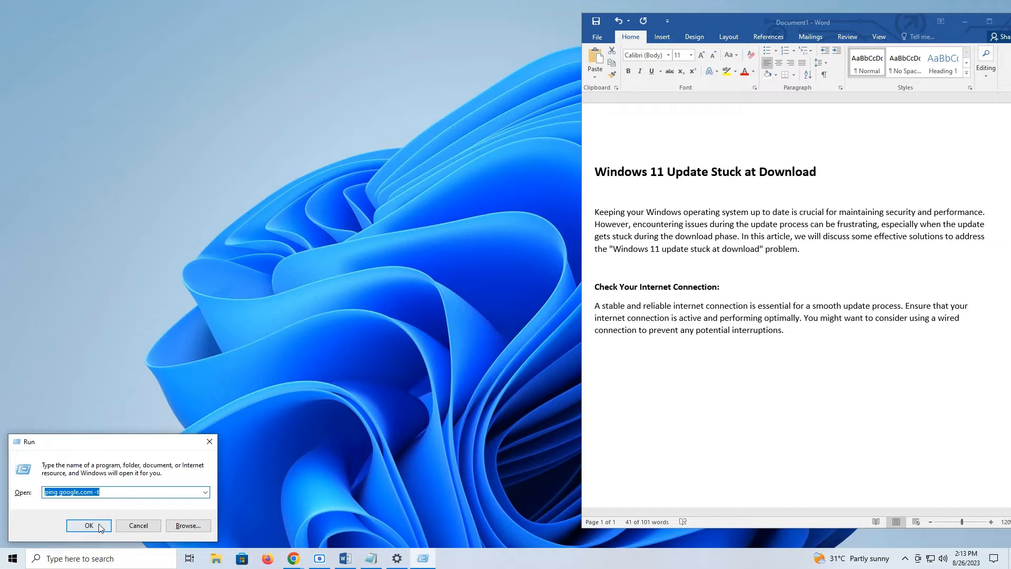
click(89, 524)
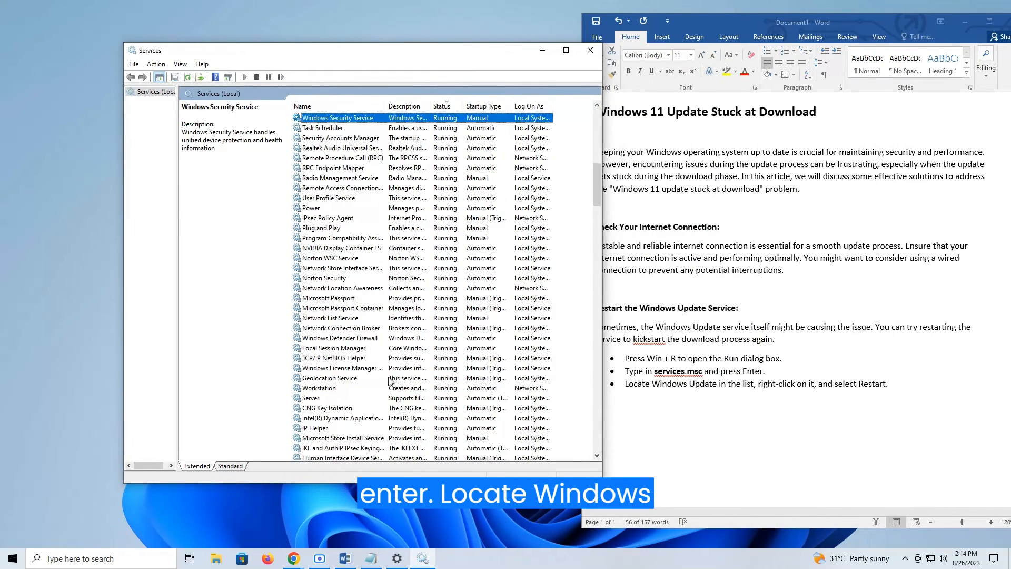
- Restart the Windows Update service from its context menu in Services
right_click(328, 358)
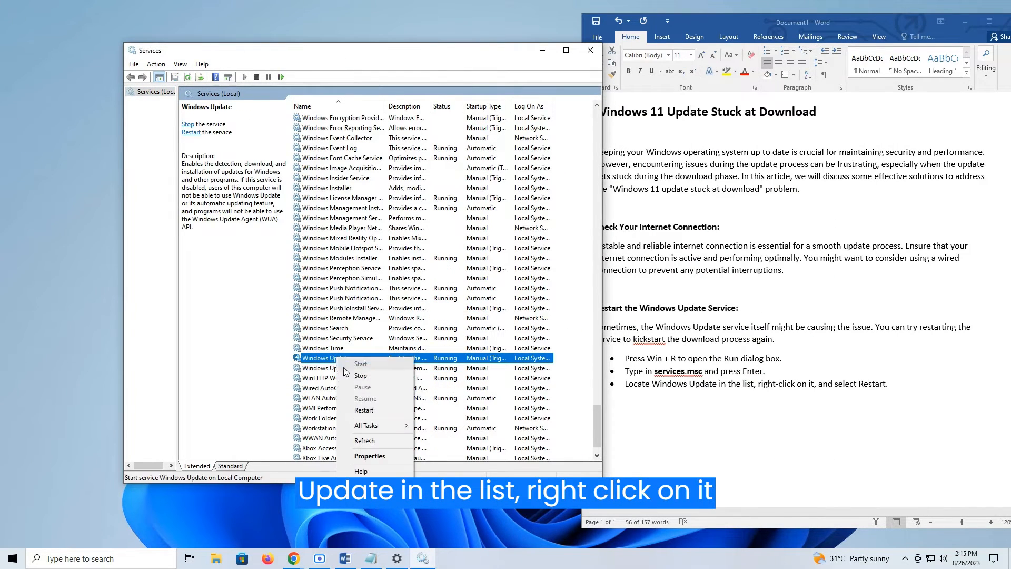
click(366, 410)
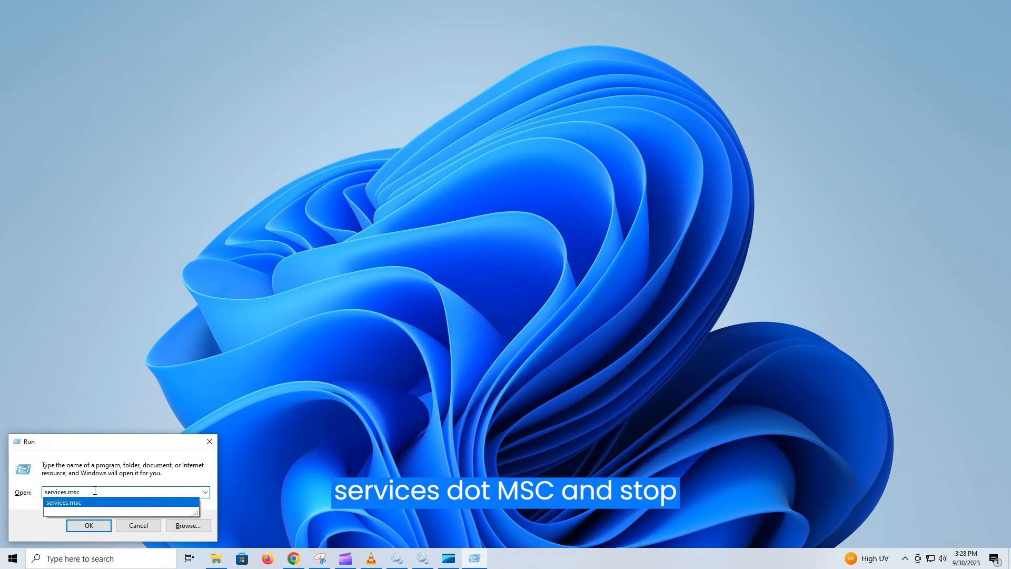
- Launch services.msc and select the Windows Update service entry
click(88, 524)
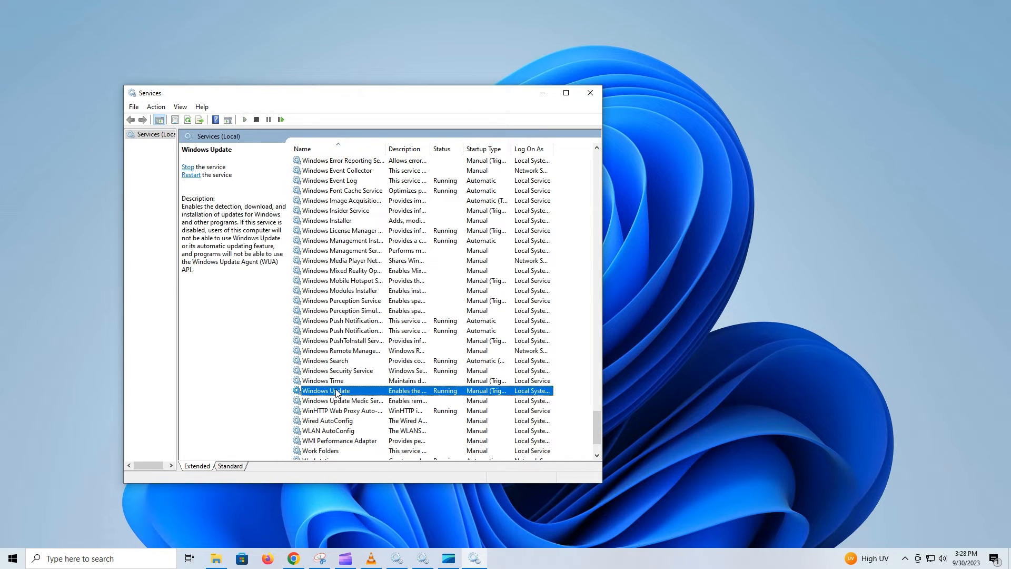
click(196, 167)
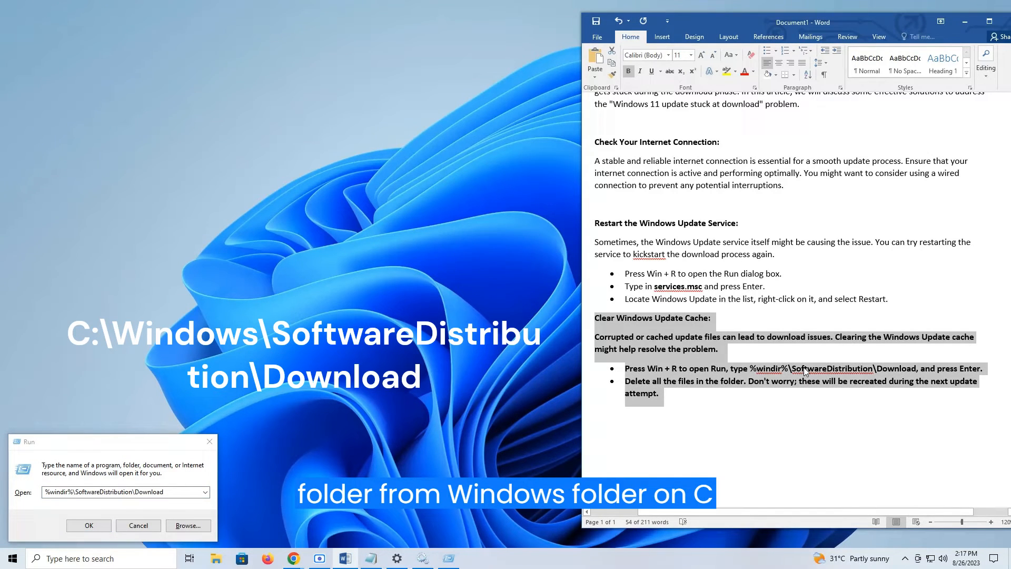
- Open %windir%\SoftwareDistribution\Download and delete all its cached items
click(89, 525)
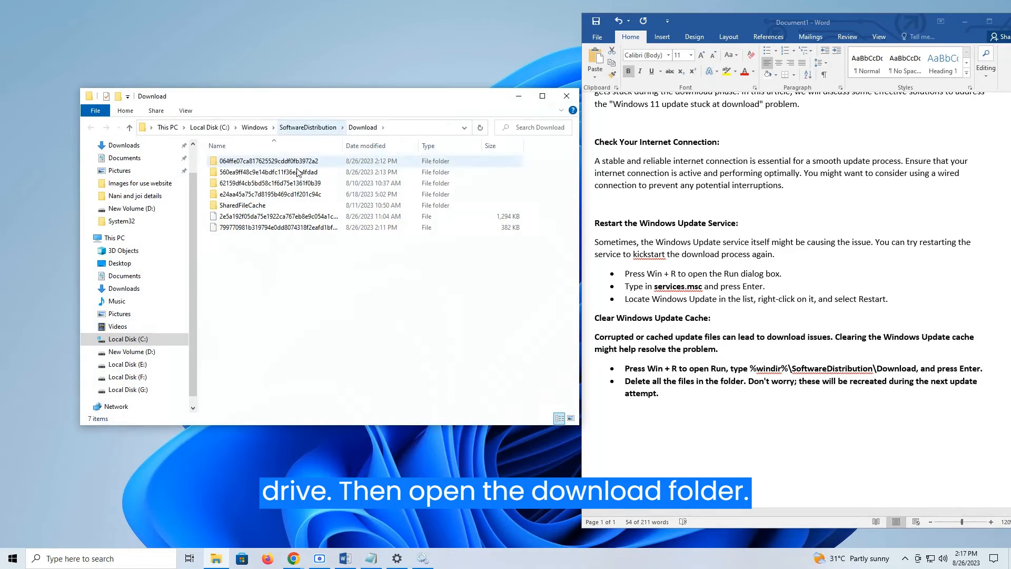
key(ctrl+a)
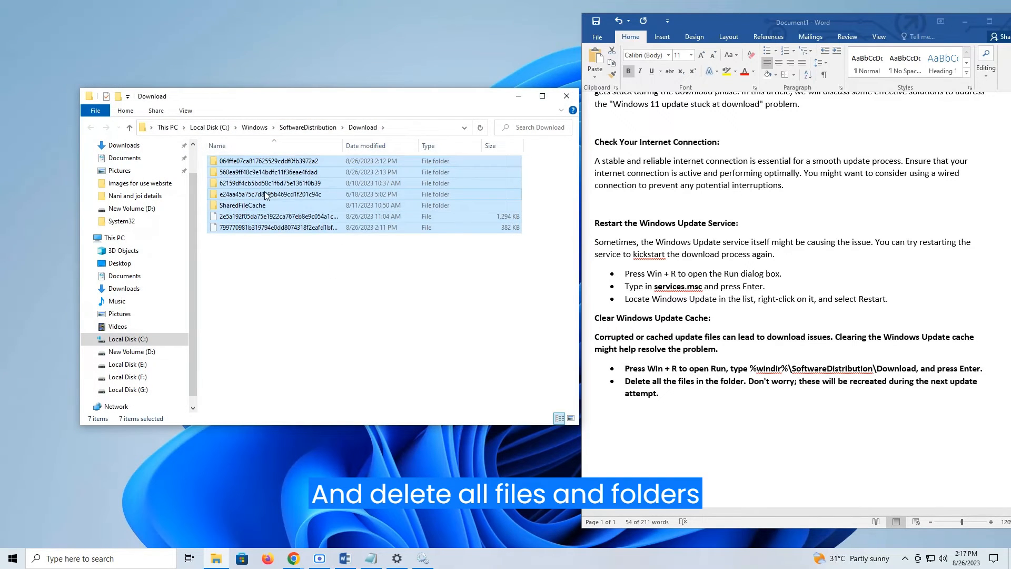
right_click(264, 194)
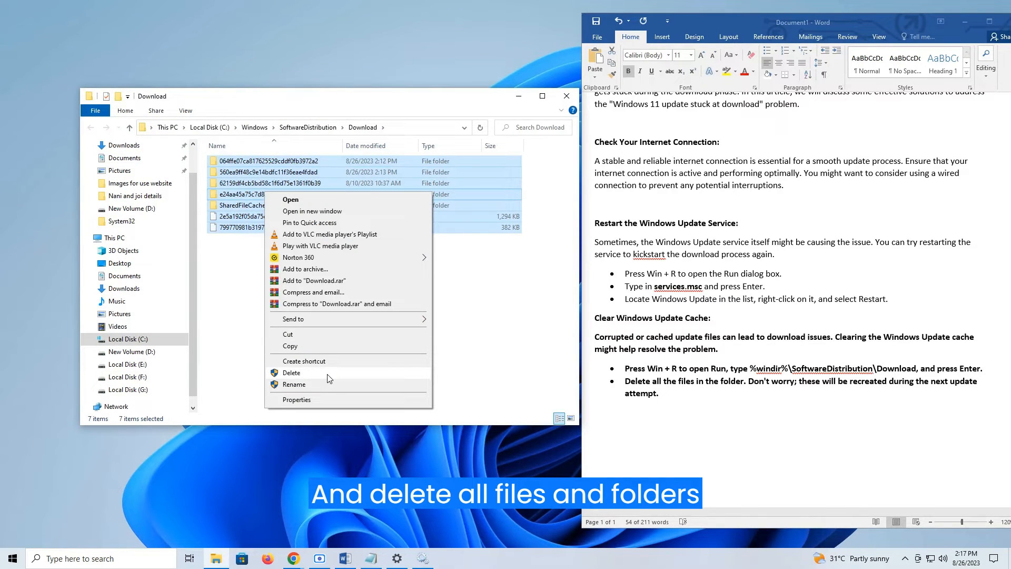
click(291, 372)
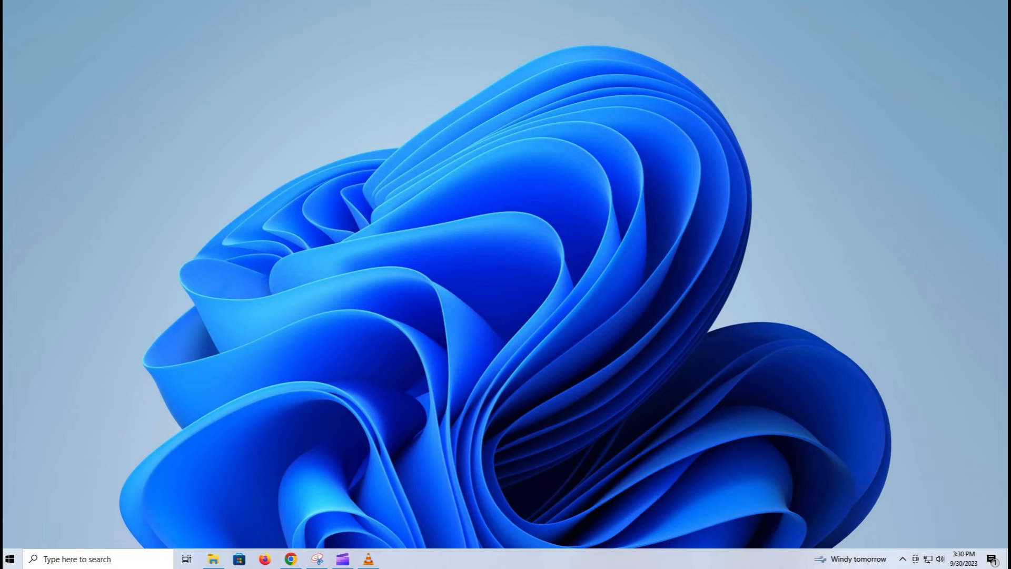
- Open Settings to Update & Security > Troubleshoot
click(10, 558)
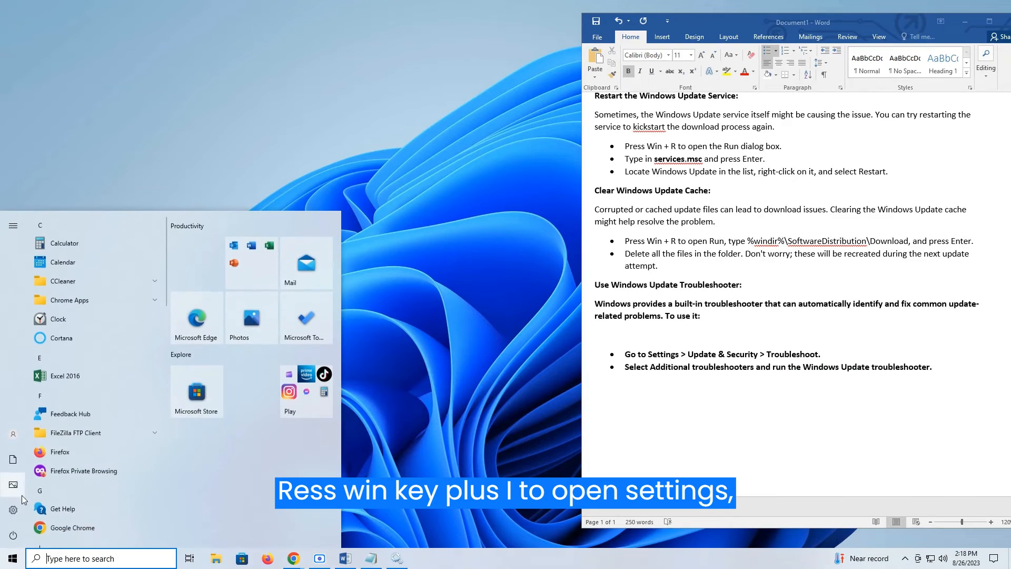
key(Win+i)
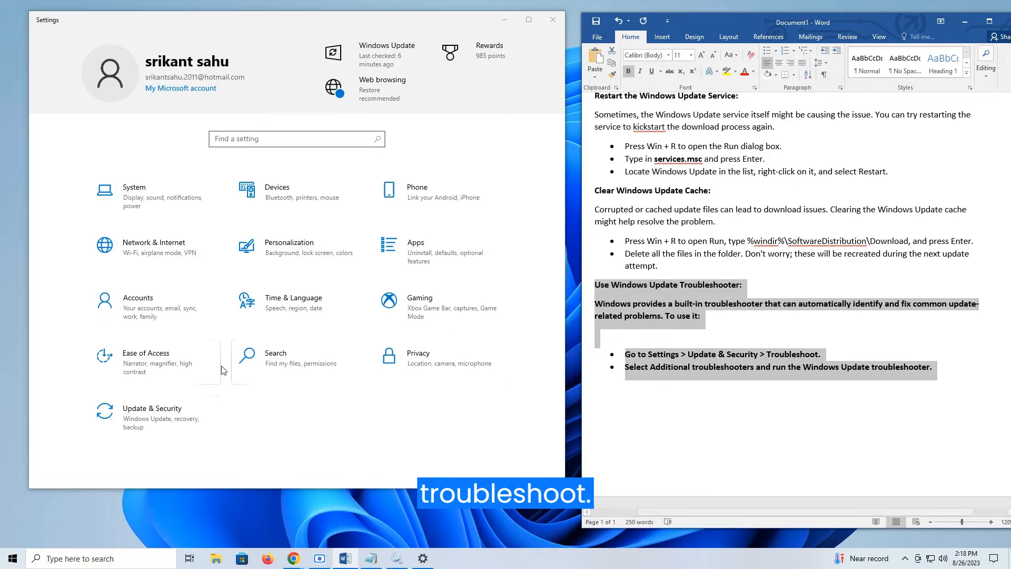
click(151, 412)
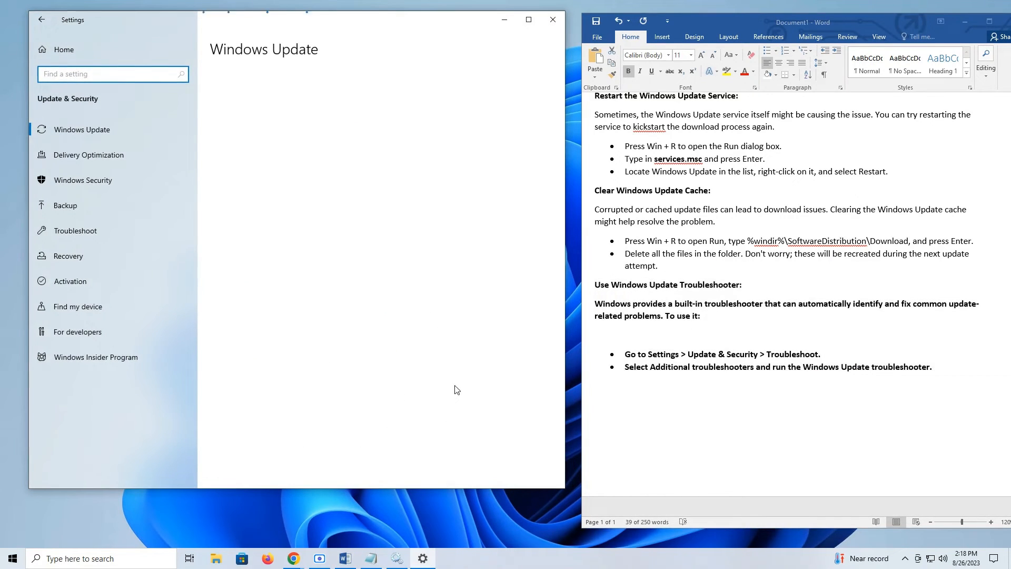
click(74, 230)
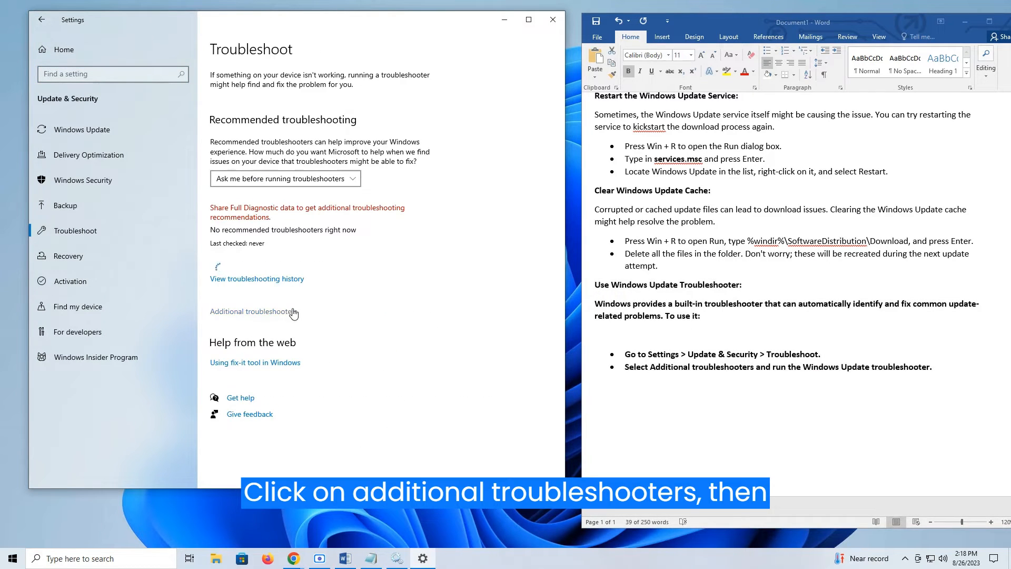
- Under Additional troubleshooters, run the Windows Update troubleshooter
click(254, 311)
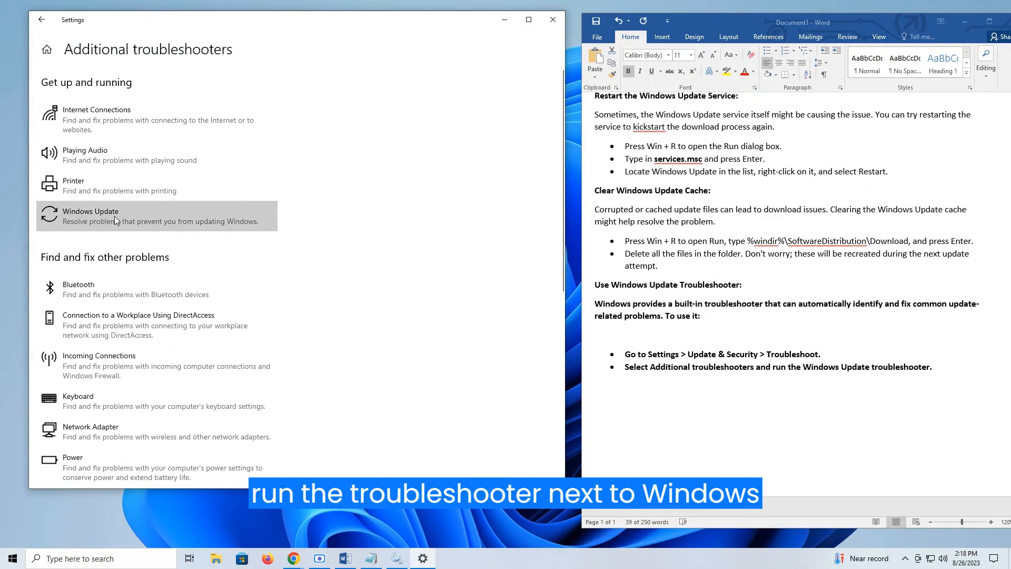
click(90, 216)
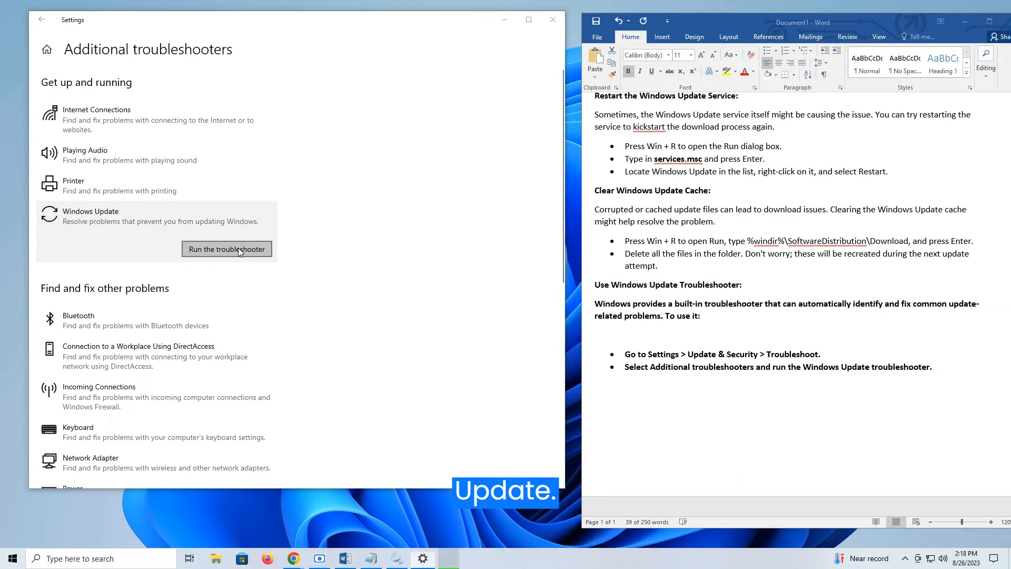
click(226, 249)
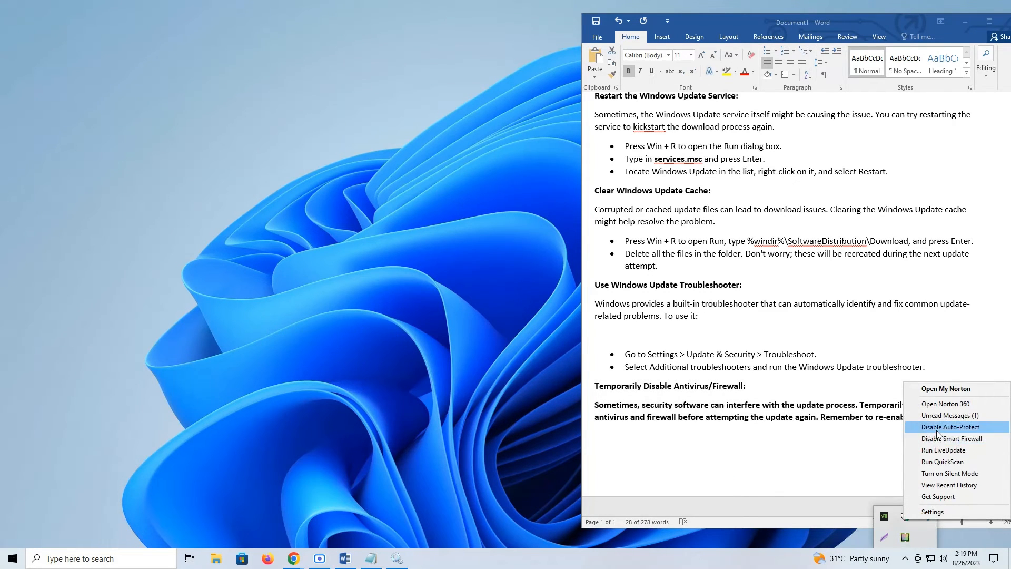
- Disable Norton 360 Auto-Protect from the system tray menu
click(949, 427)
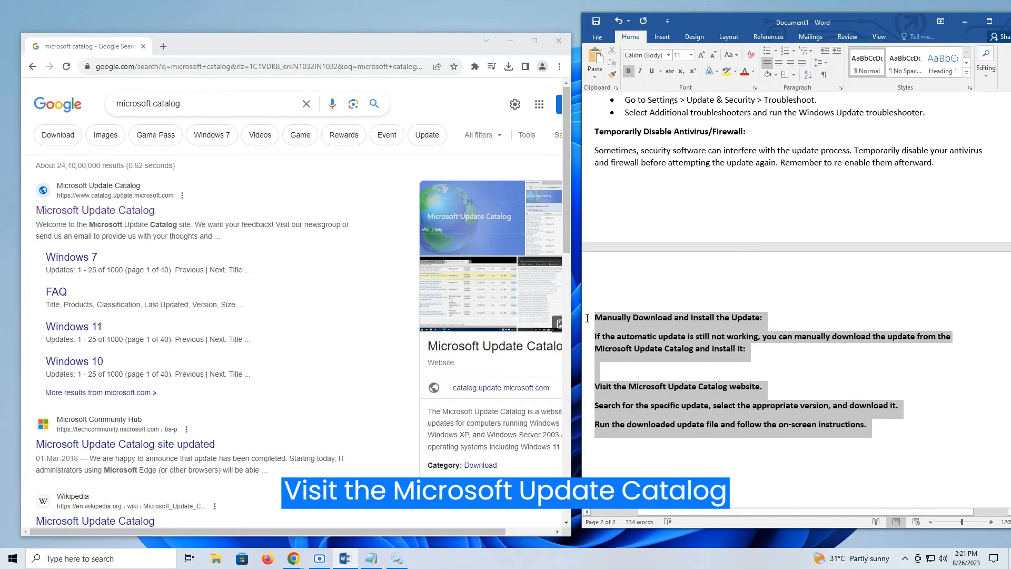
- Open the Microsoft Update Catalog site and search for kb5028254
click(94, 210)
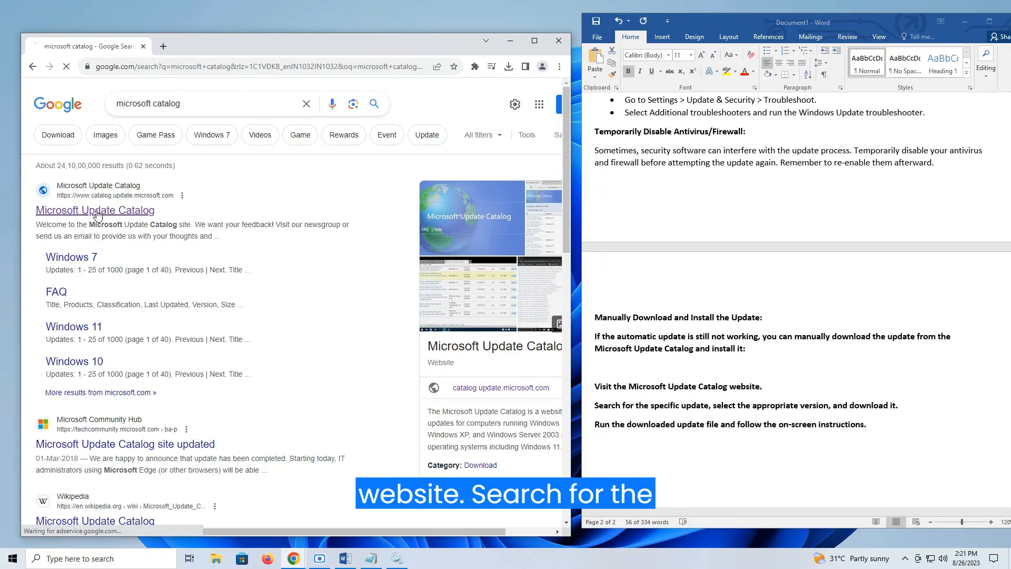
click(95, 210)
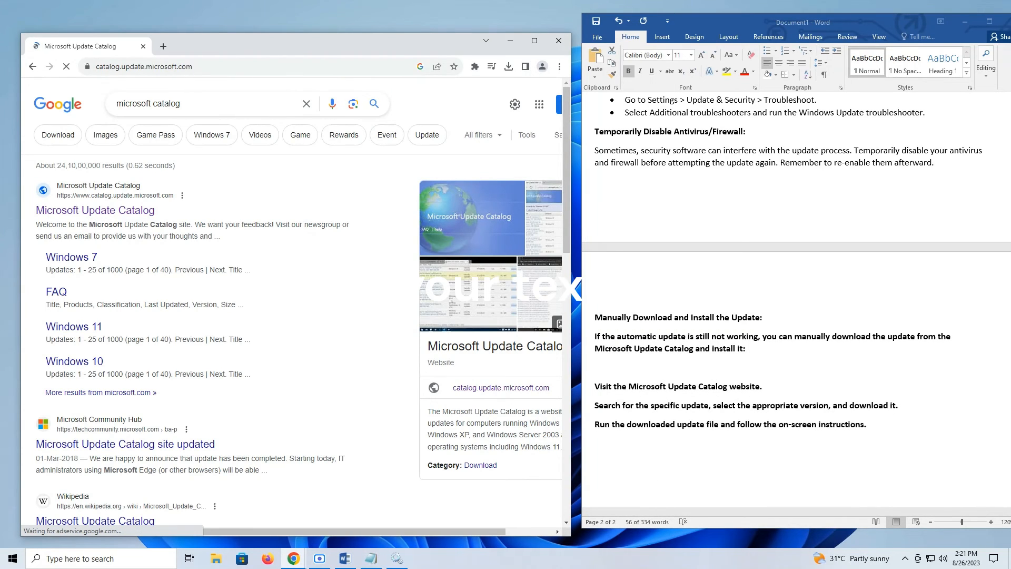
click(95, 209)
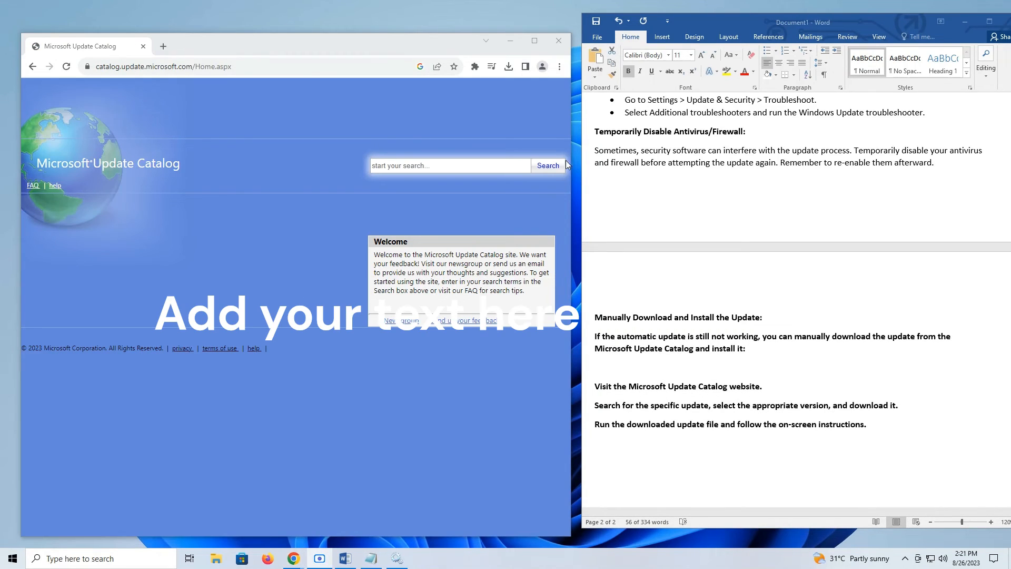
text(kb5028254)
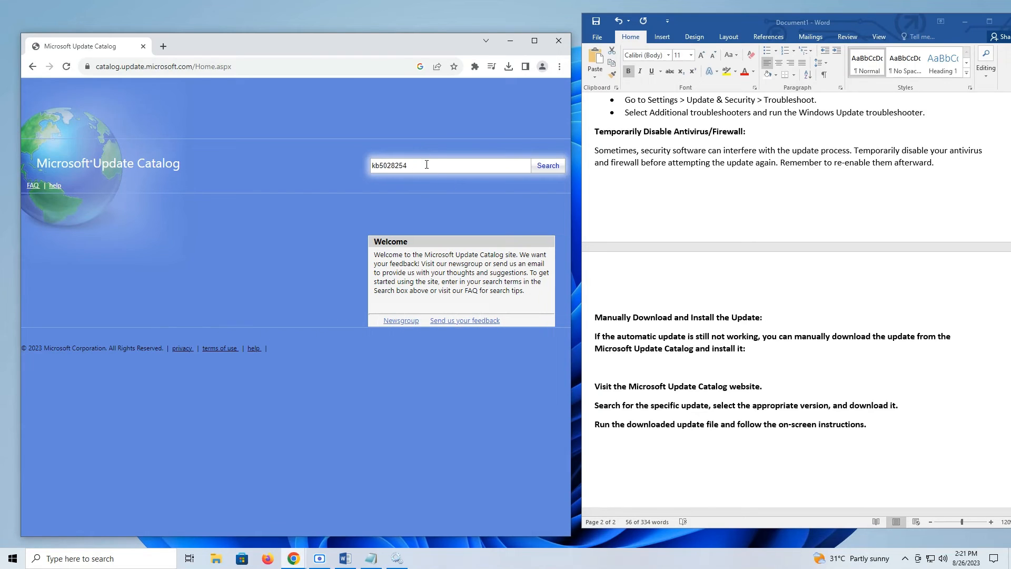
click(546, 165)
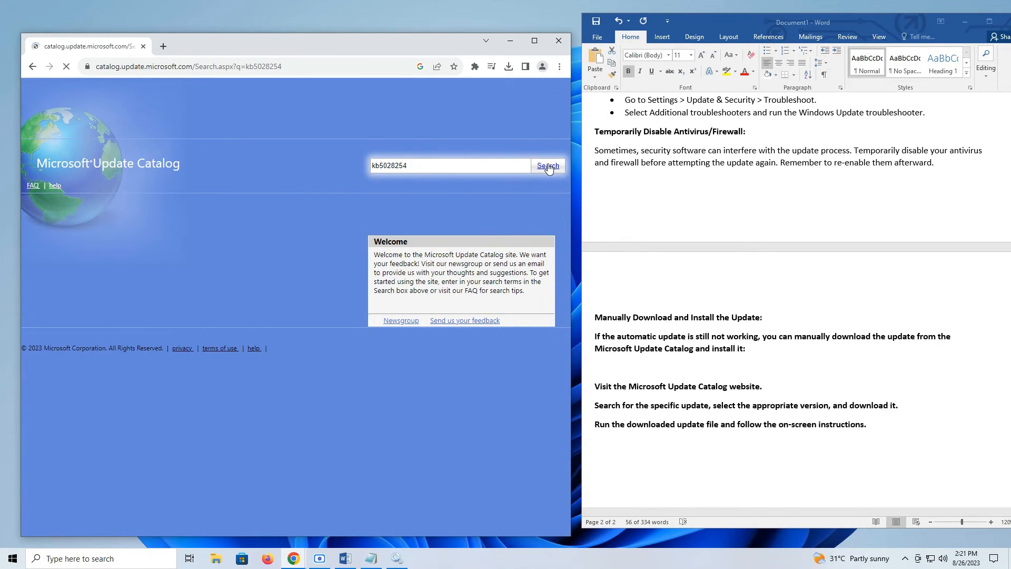
- Open the download dialog for a KB5028254 result to show its .msu link
click(546, 166)
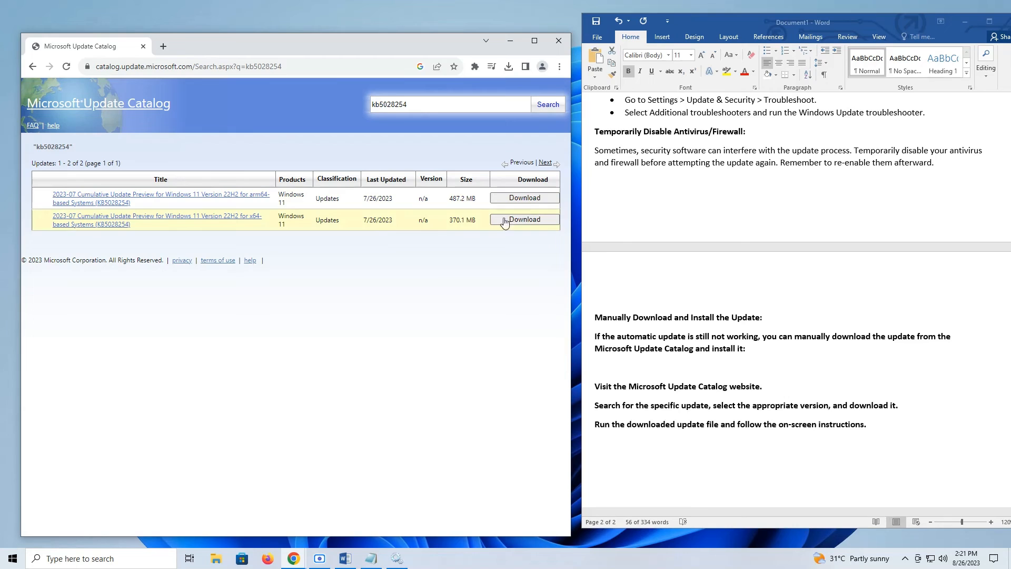
click(524, 219)
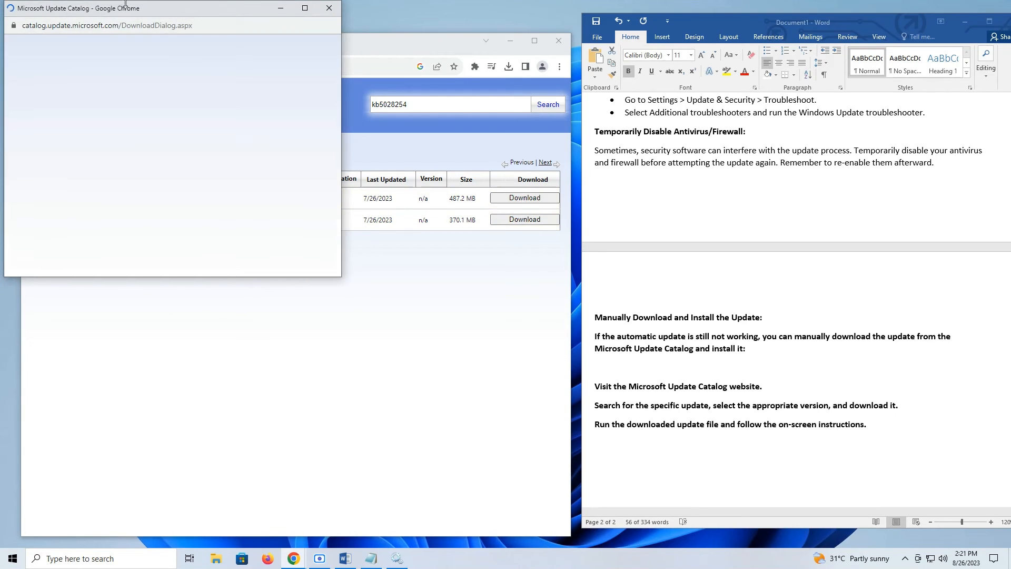
click(525, 197)
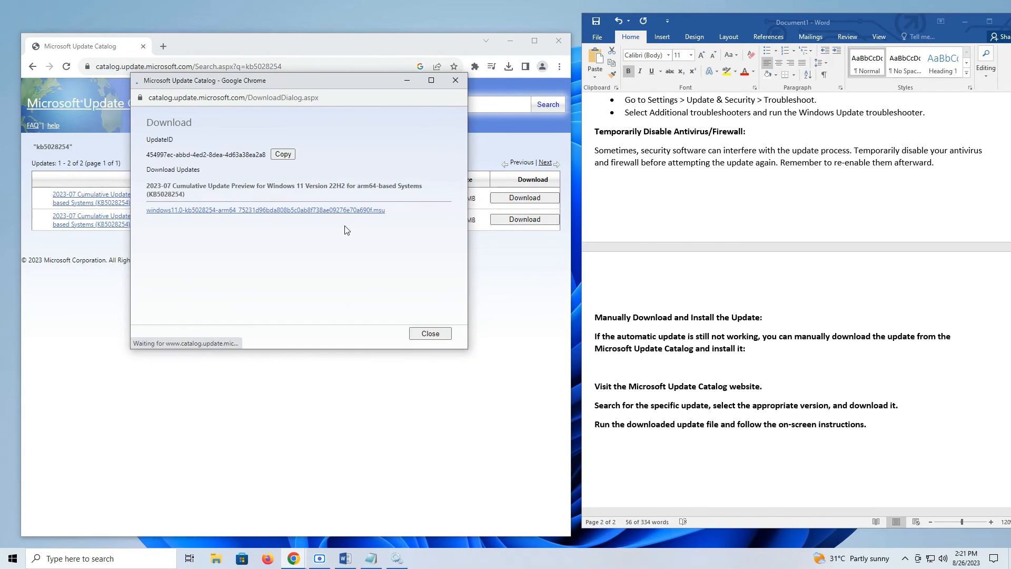